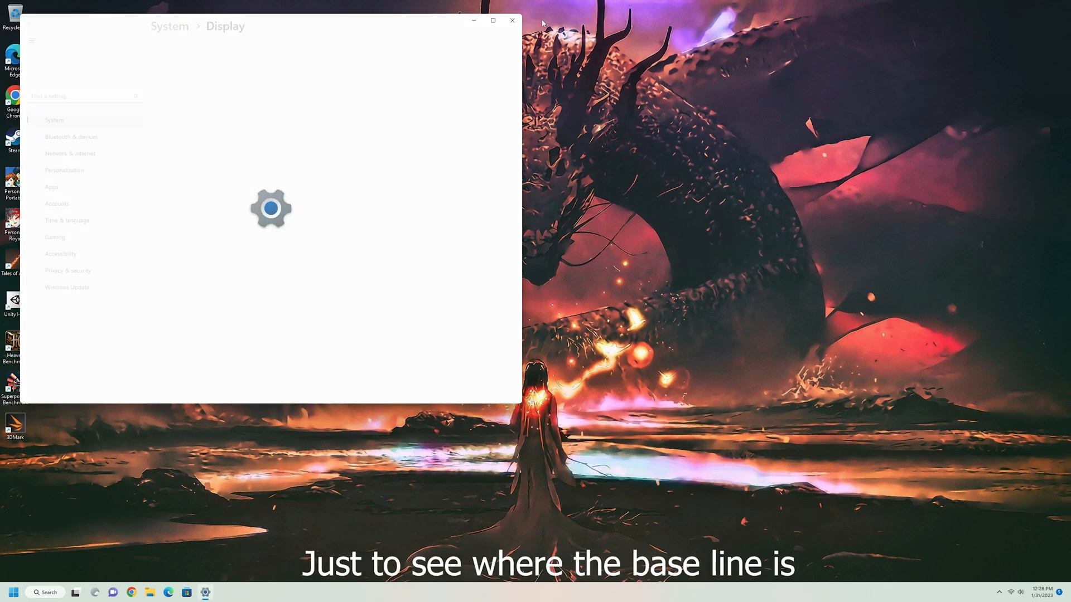
# - Close the Display settings window, leaving 3DMark and Task Manager visible
pyautogui.click(511, 20)
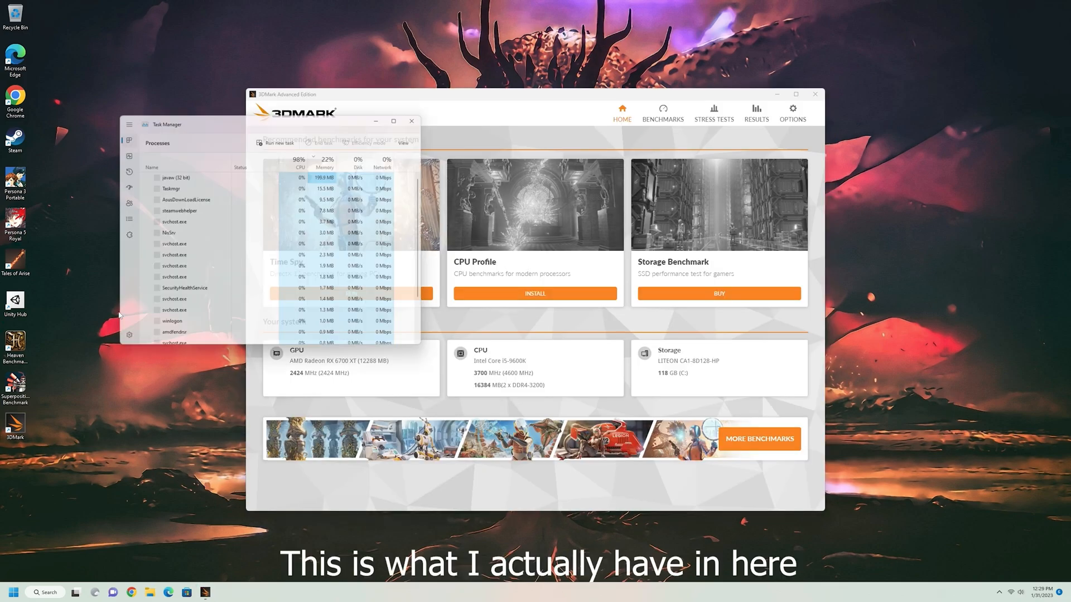
# - View the CPU performance graphs in Task Manager, then close all windows
pyautogui.click(122, 153)
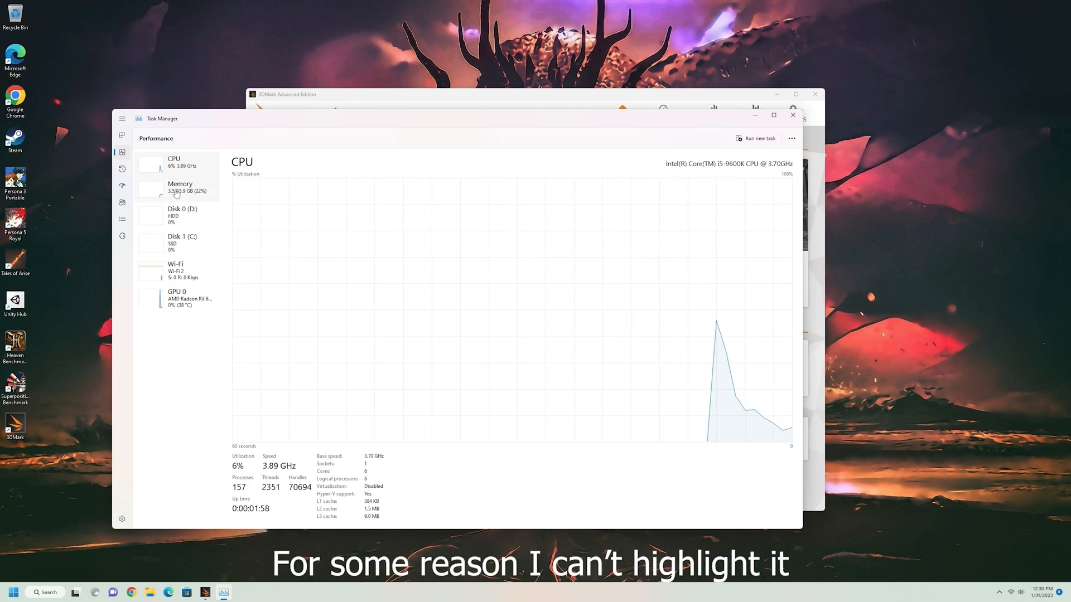
pyautogui.click(176, 298)
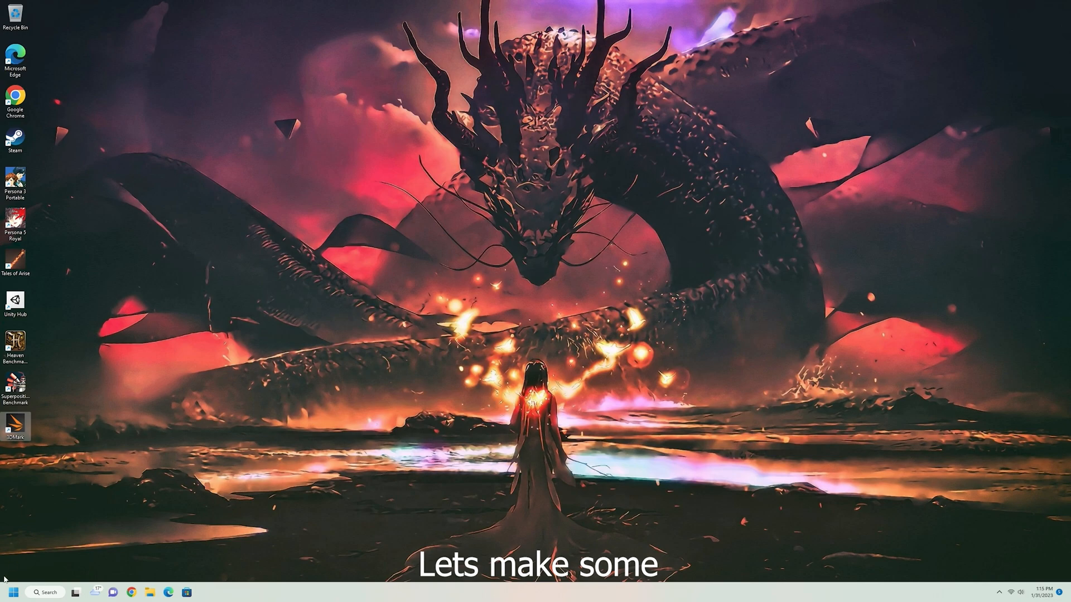
# - Save the per-core ratio 51 and 1.400 V core voltage overclock and reset
pyautogui.click(13, 593)
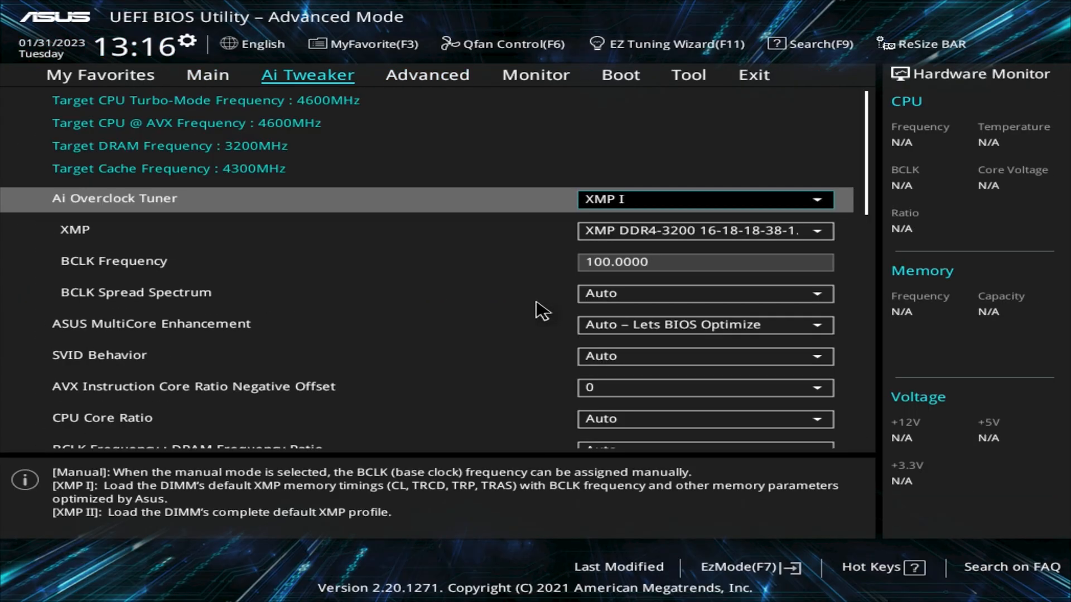
pyautogui.scroll(-3)
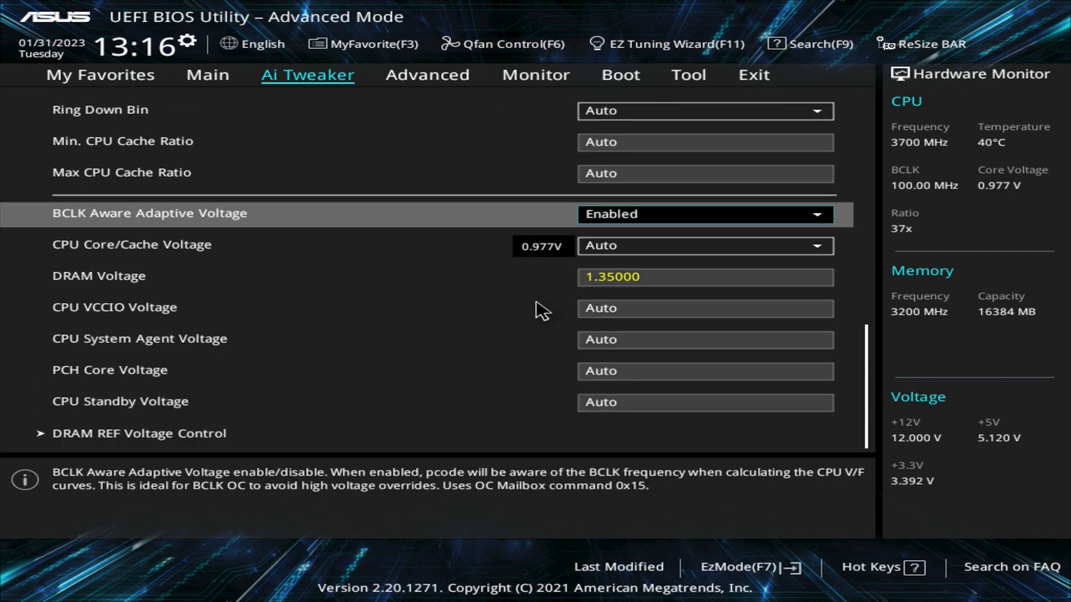
pyautogui.scroll(-3)
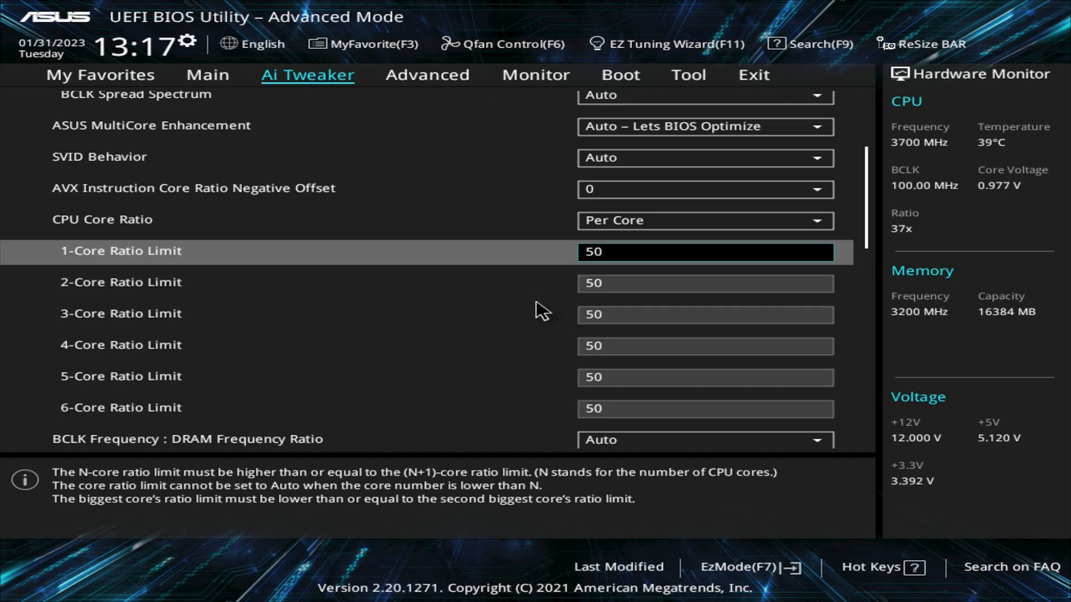
pyautogui.scroll(-3)
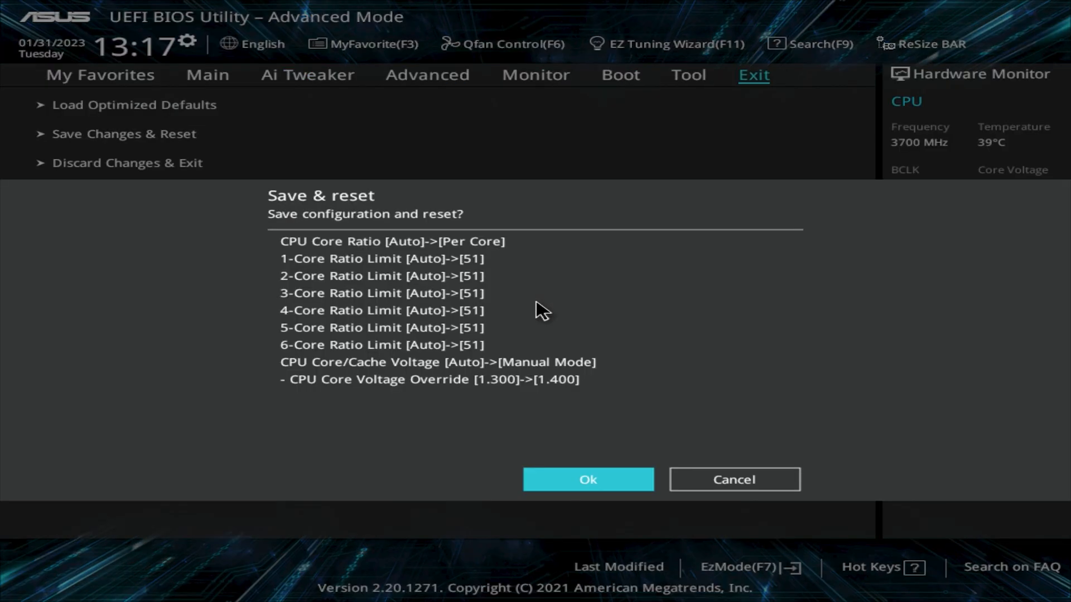
pyautogui.click(588, 478)
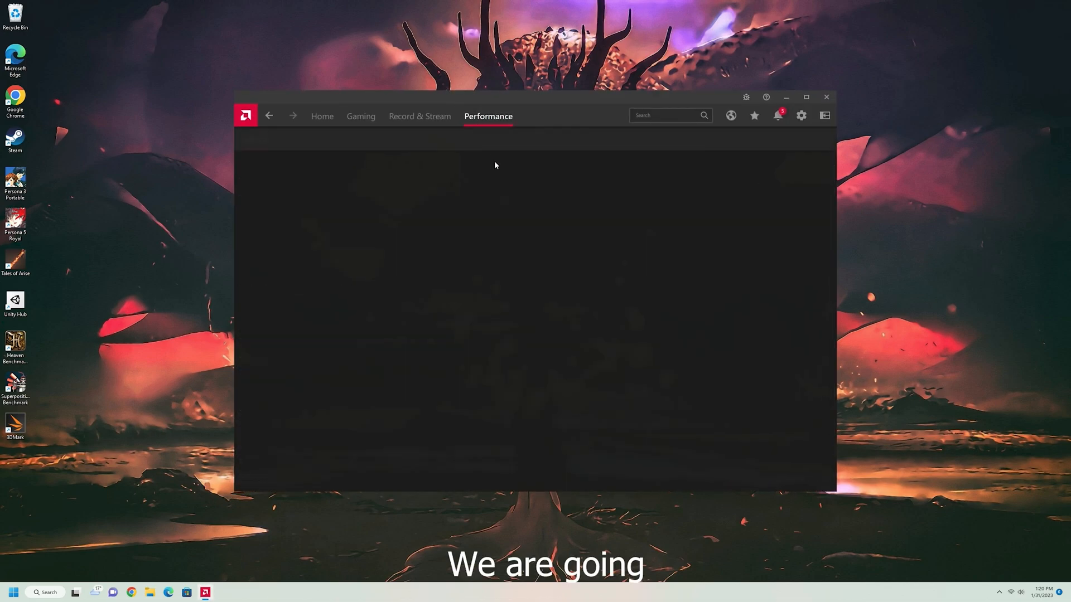
# - Switch GPU tuning to Custom and adjust the fan curve's fourth point
pyautogui.click(289, 139)
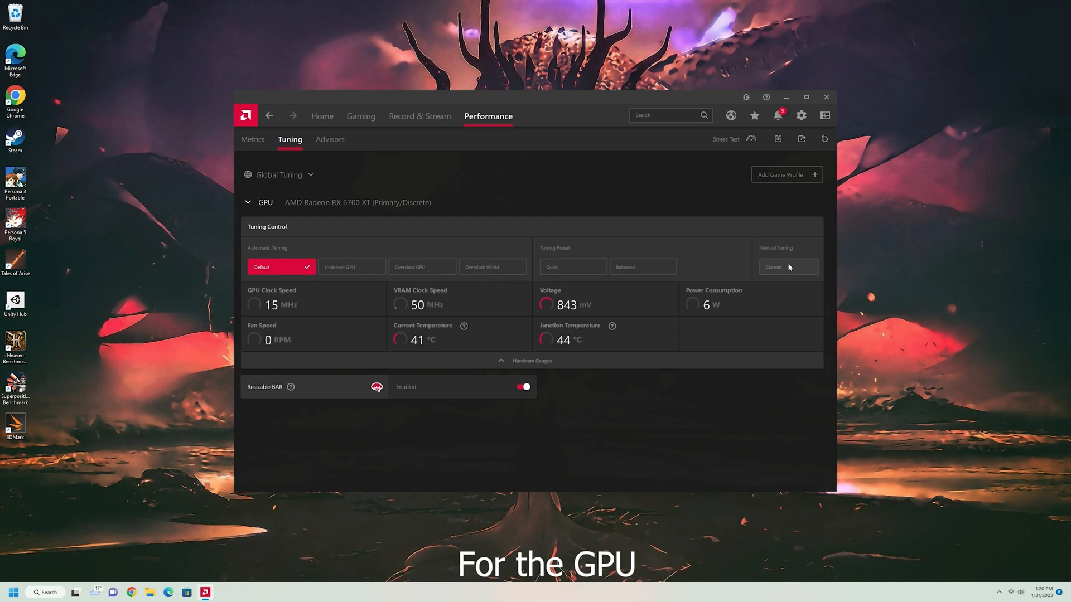
pyautogui.click(786, 267)
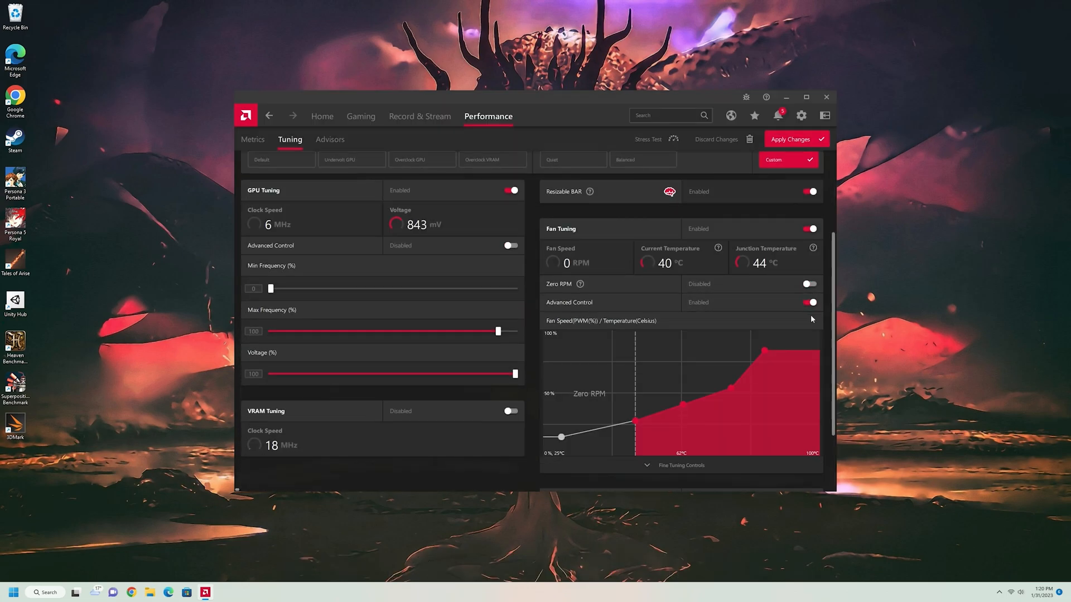
pyautogui.scroll(-3)
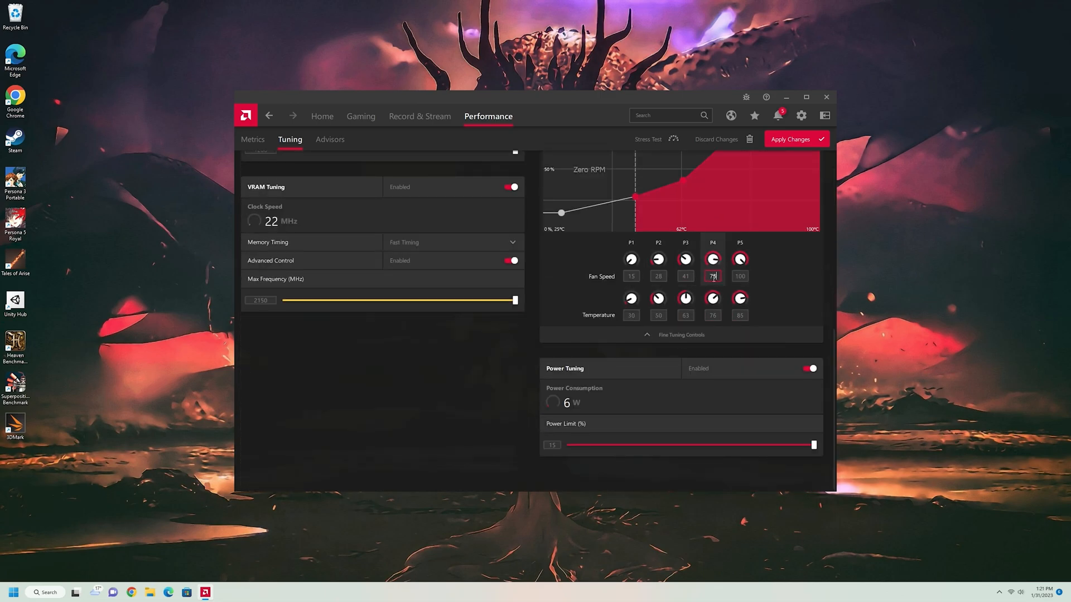
pyautogui.click(630, 276)
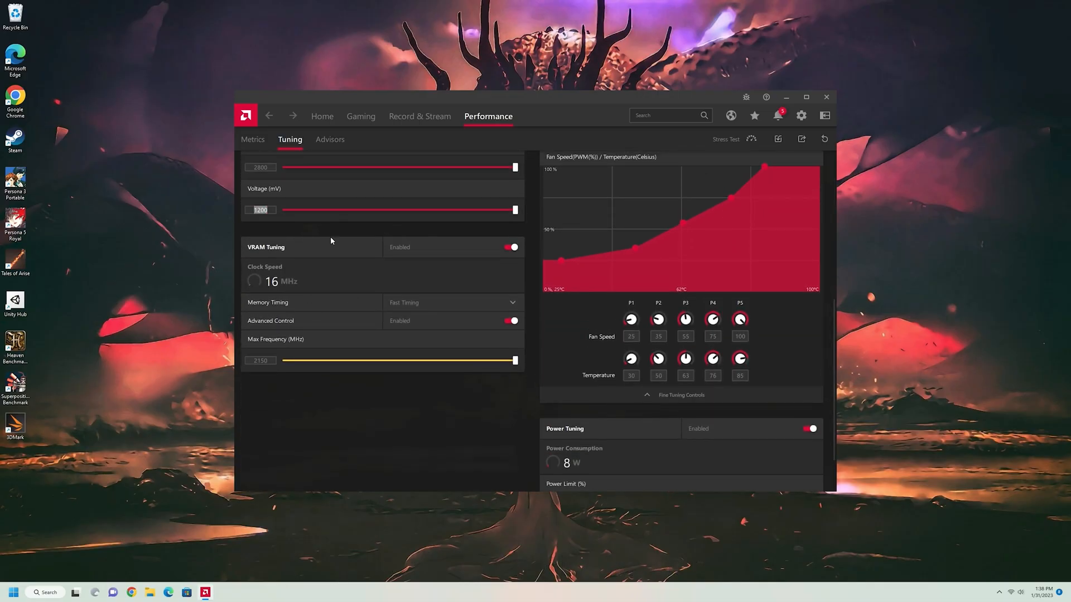
# - Lower the GPU voltage to 1150 mV and close Radeon Software
pyautogui.moveTo(514, 209); pyautogui.dragTo(368, 210)
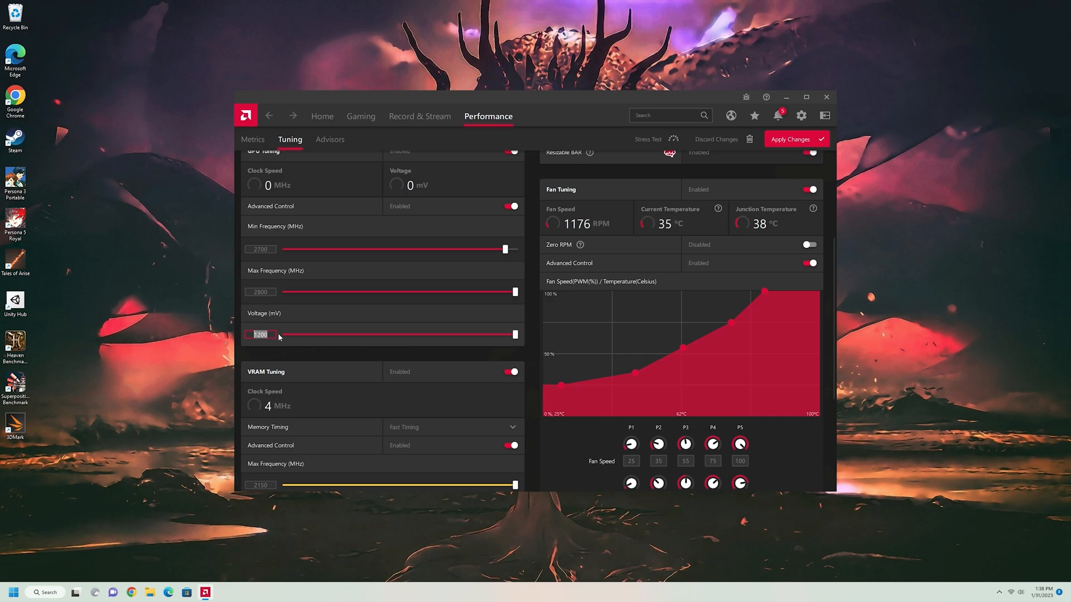
pyautogui.moveTo(514, 335); pyautogui.dragTo(478, 335)
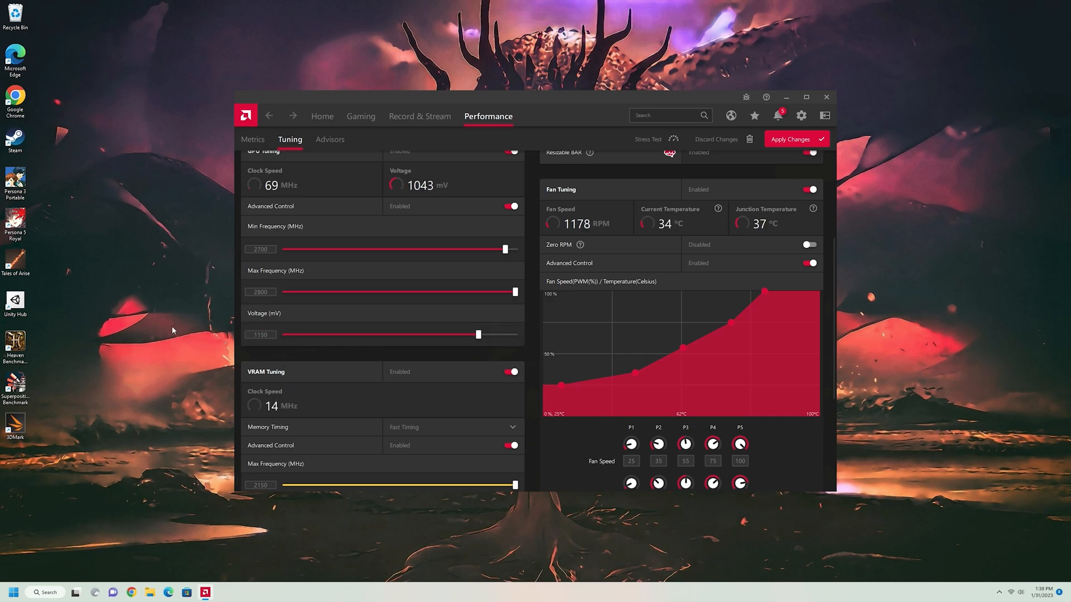
pyautogui.moveTo(478, 334); pyautogui.dragTo(349, 335)
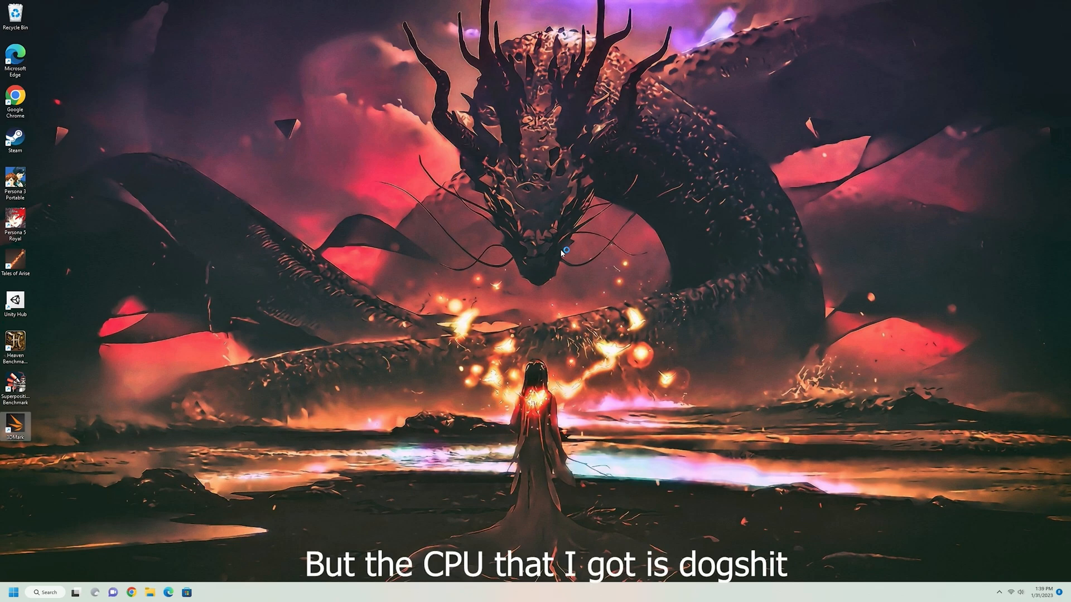
# - Launch 3DMark from its desktop shortcut
pyautogui.doubleClick(15, 424)
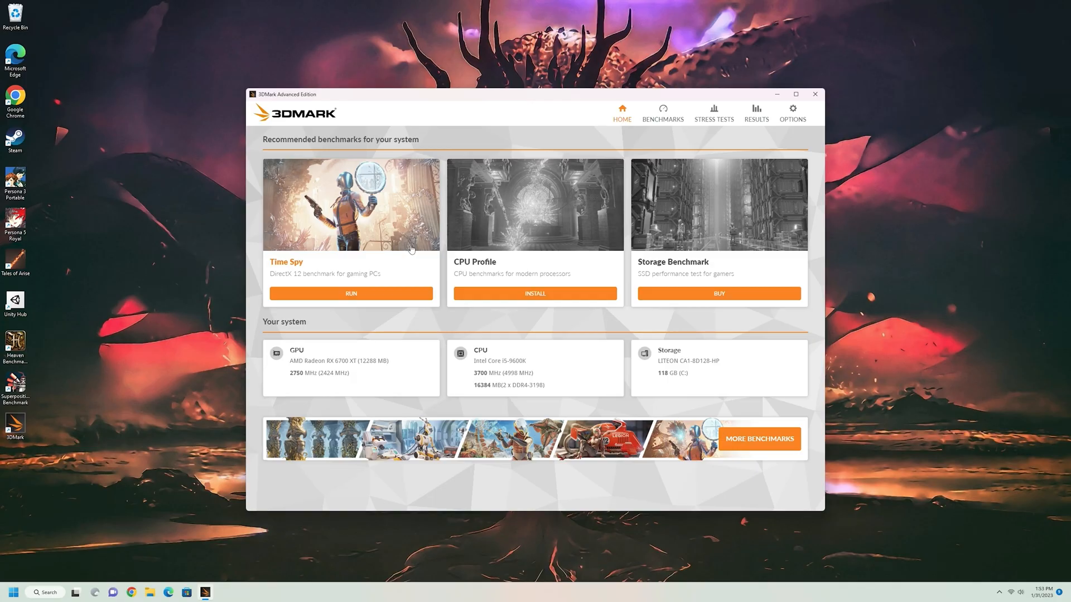
# - Run Time Spy and select the resulting 12,106 score
pyautogui.click(350, 294)
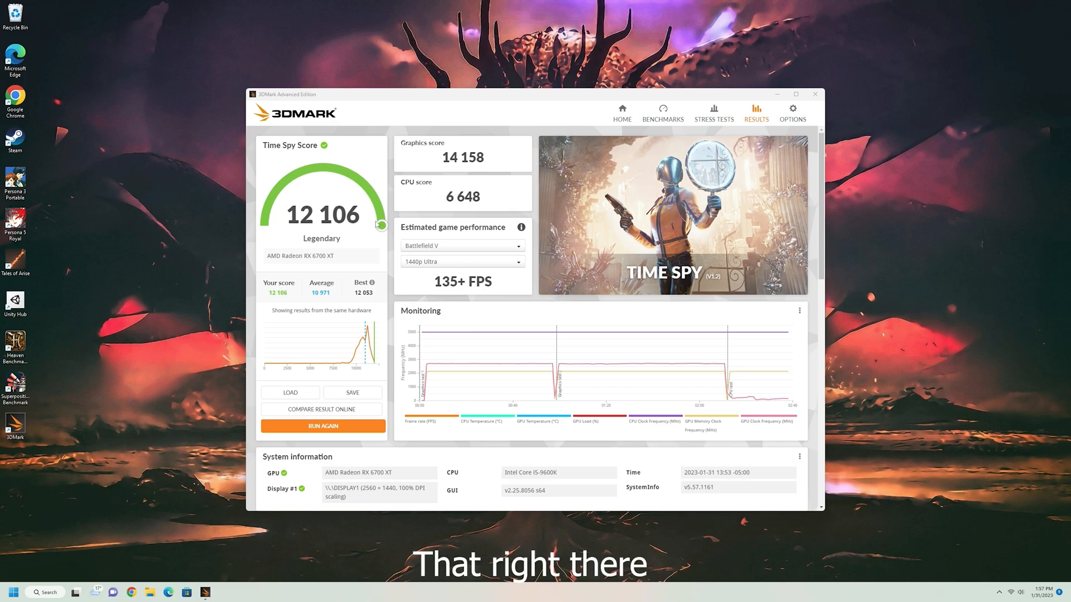
pyautogui.doubleClick(365, 292)
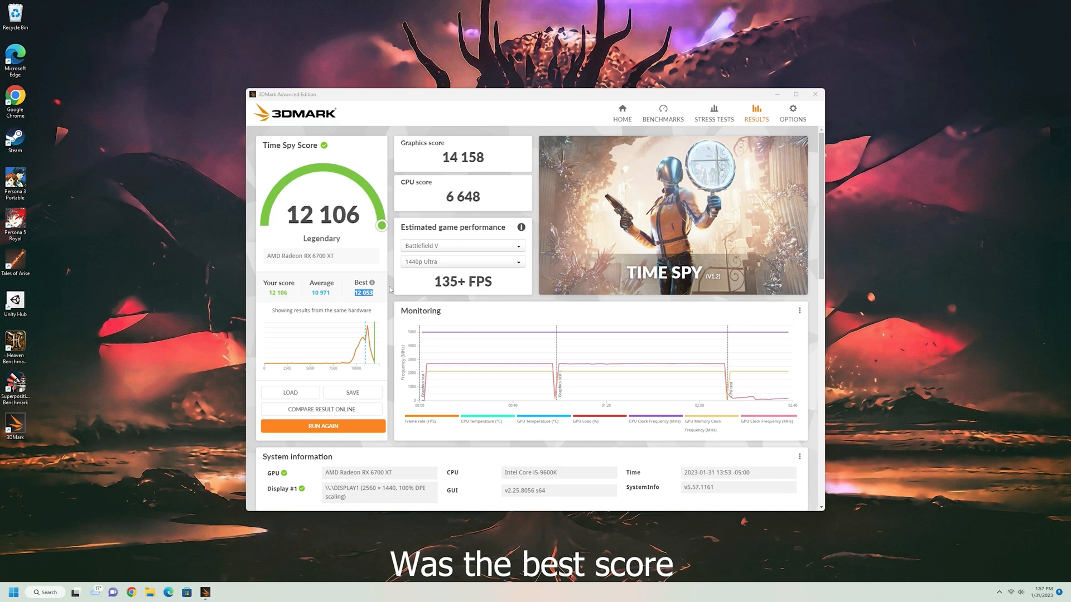